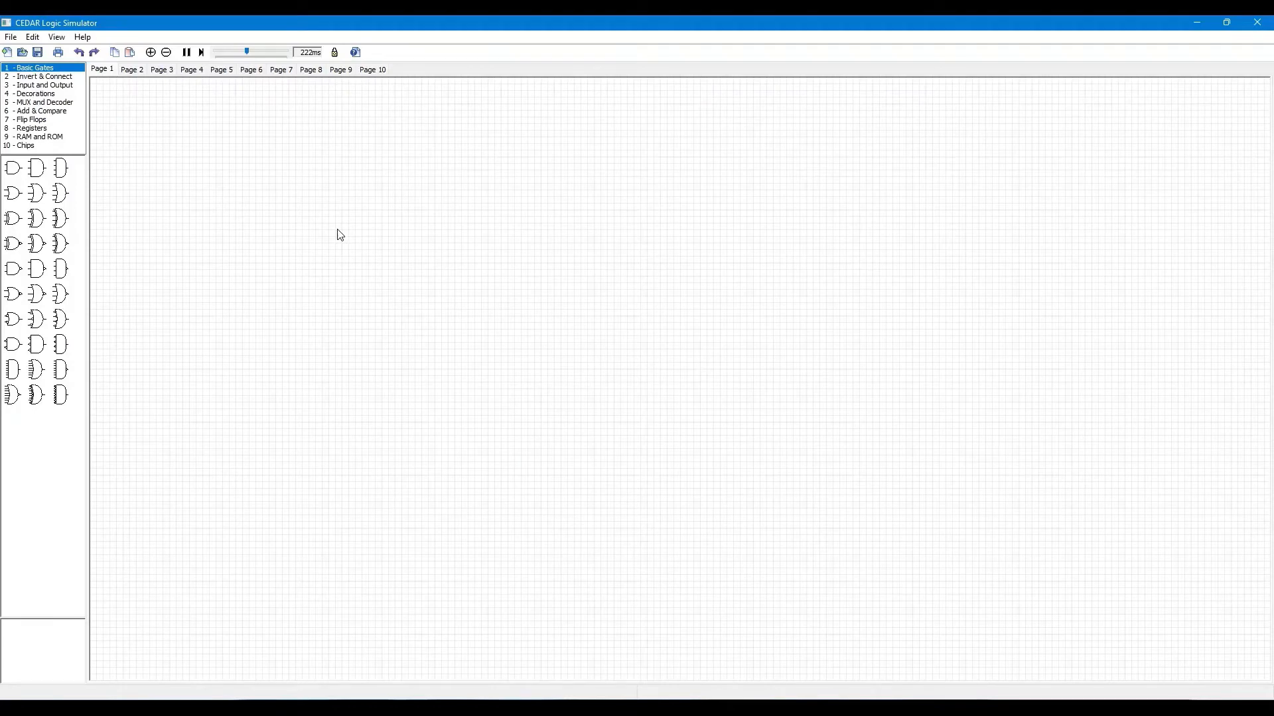
# Step: Place four D flip-flops from the Flip Flops category in a horizontal row on Page 1
pyautogui.click(32, 120)
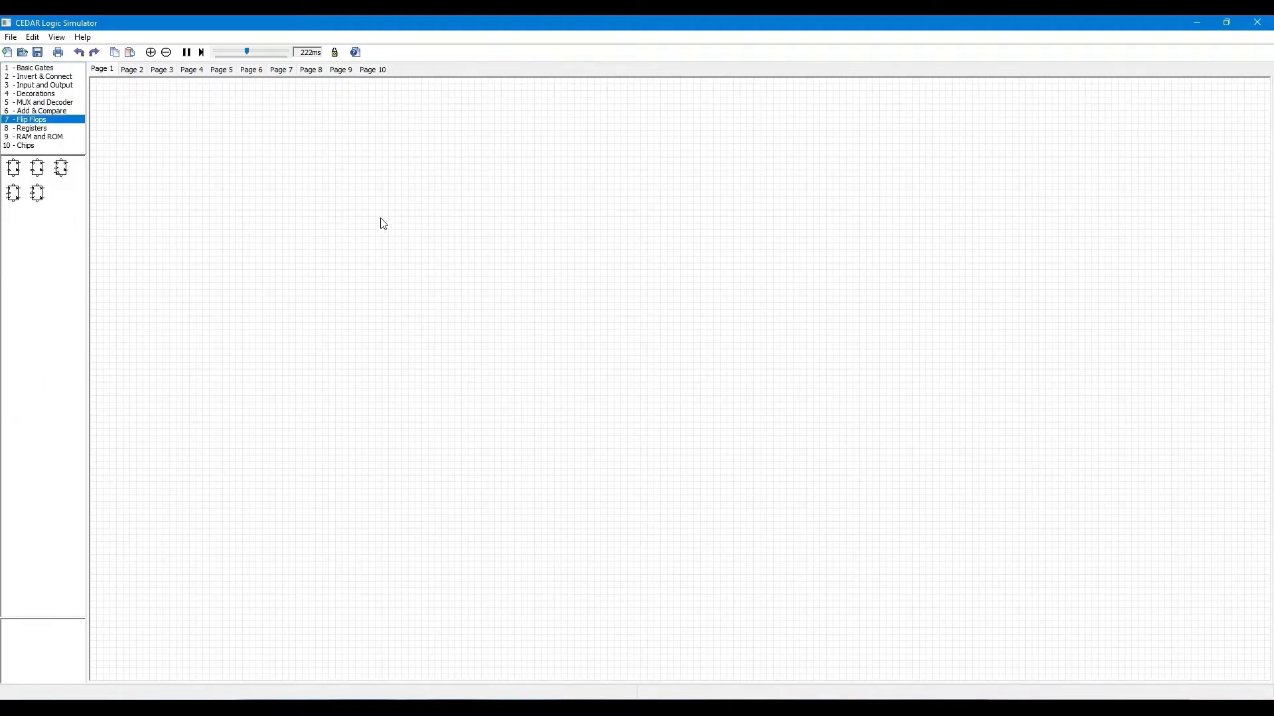
pyautogui.moveTo(13, 168)
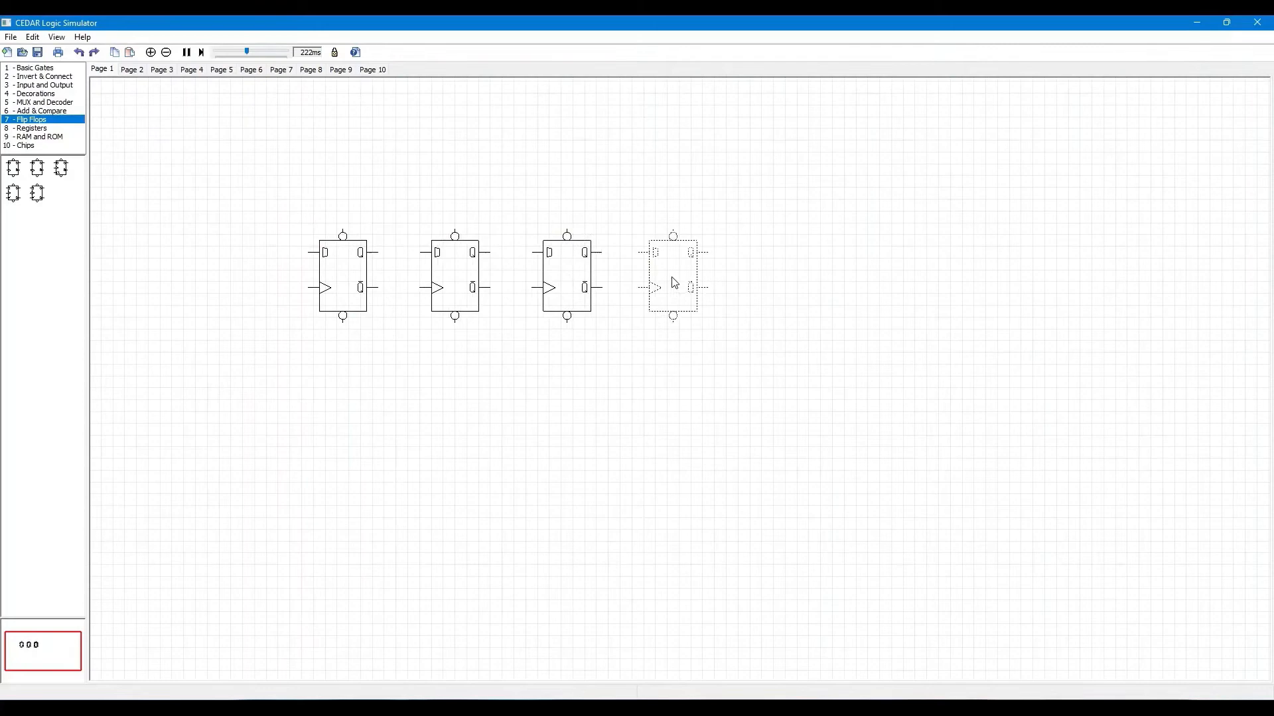
pyautogui.click(44, 85)
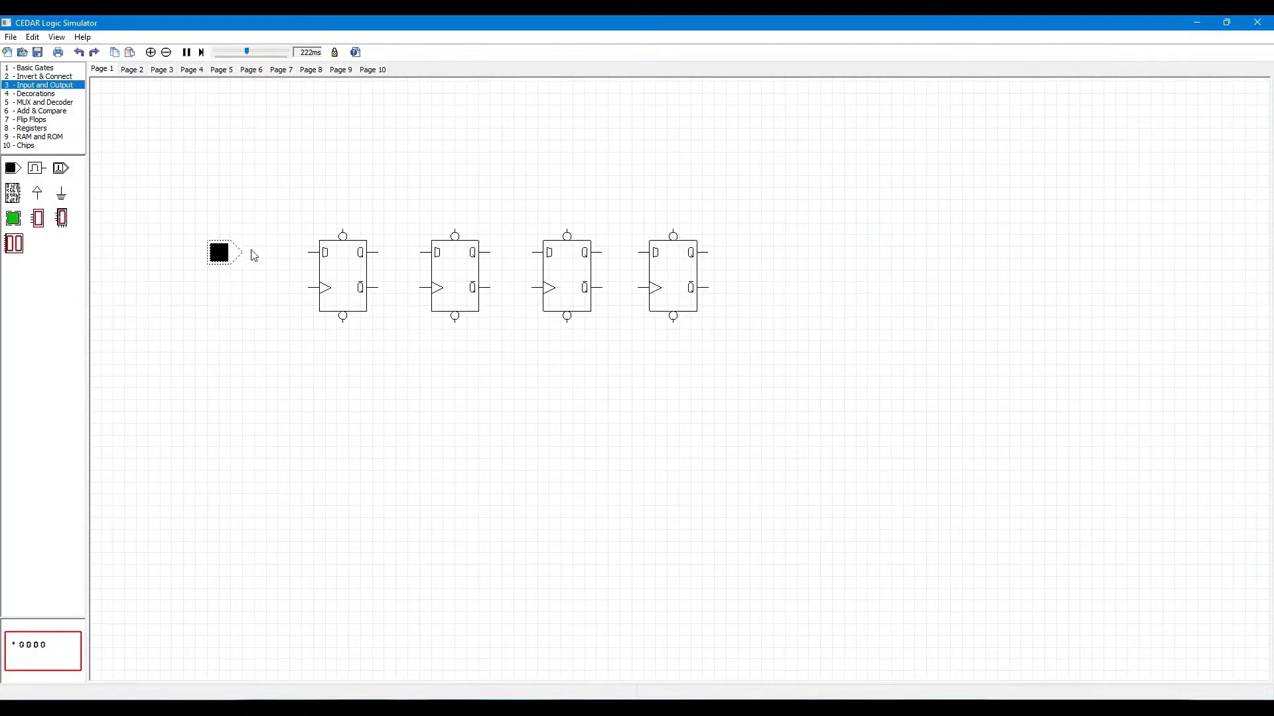
# Step: Wire the input toggle to the first D, add clock and reset toggles, and connect reset to the flip-flops
pyautogui.moveTo(241, 252); pyautogui.dragTo(307, 252)
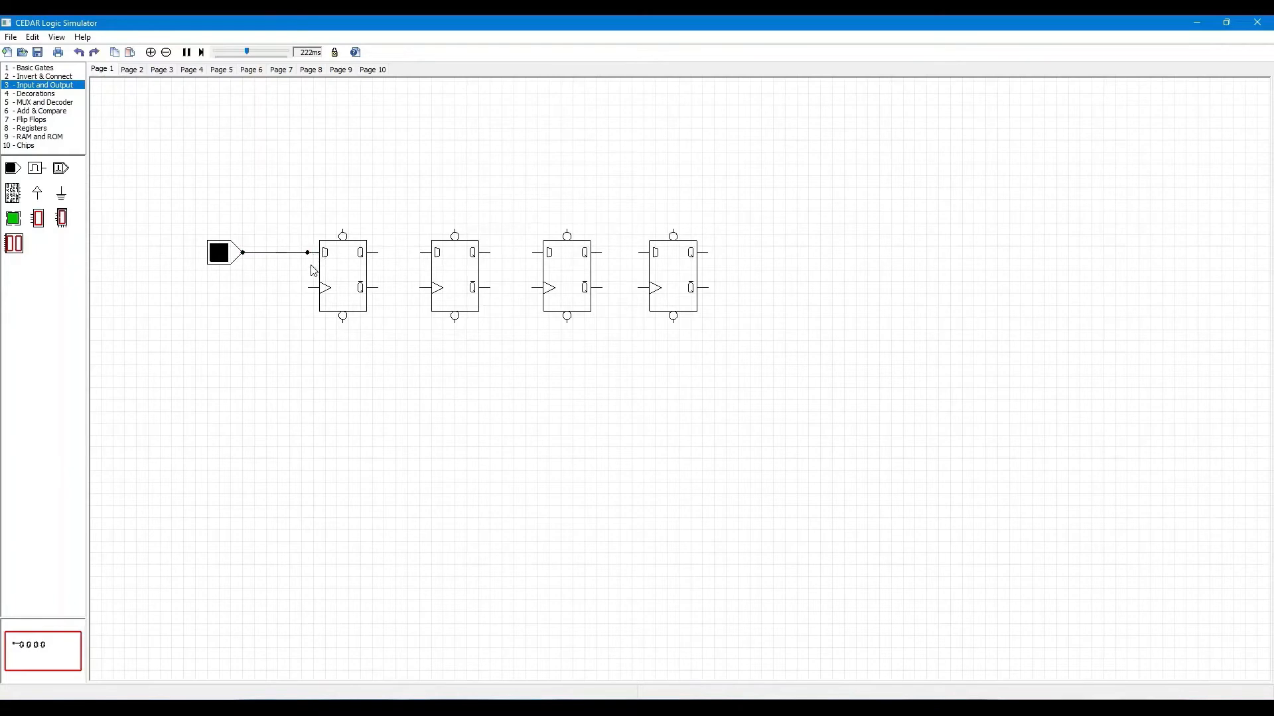
pyautogui.moveTo(165, 217)
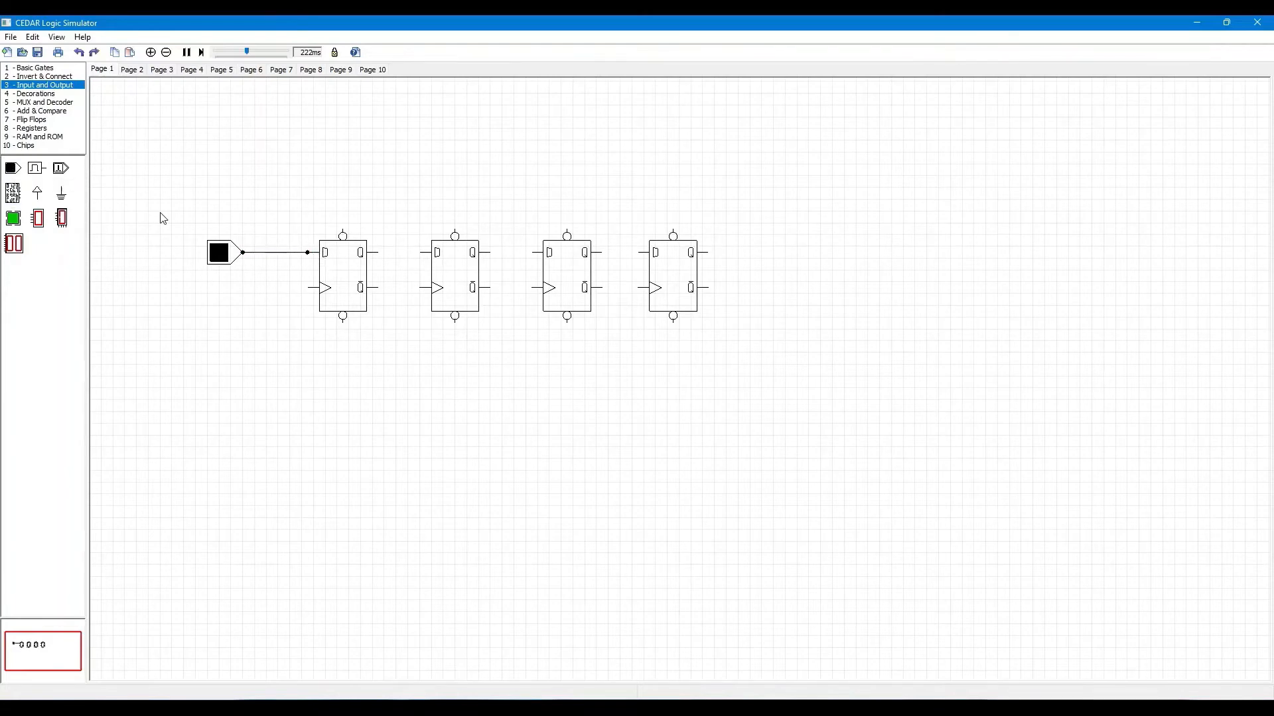
pyautogui.moveTo(12, 169)
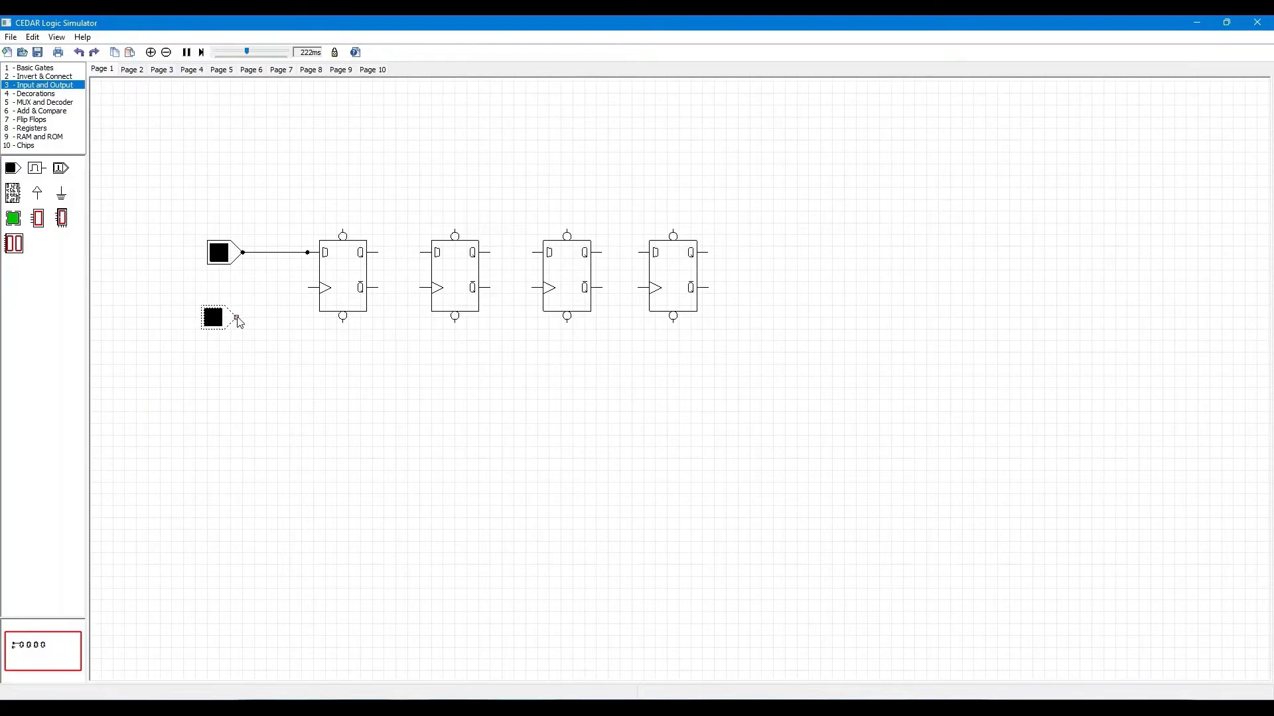
pyautogui.moveTo(229, 316); pyautogui.dragTo(314, 288)
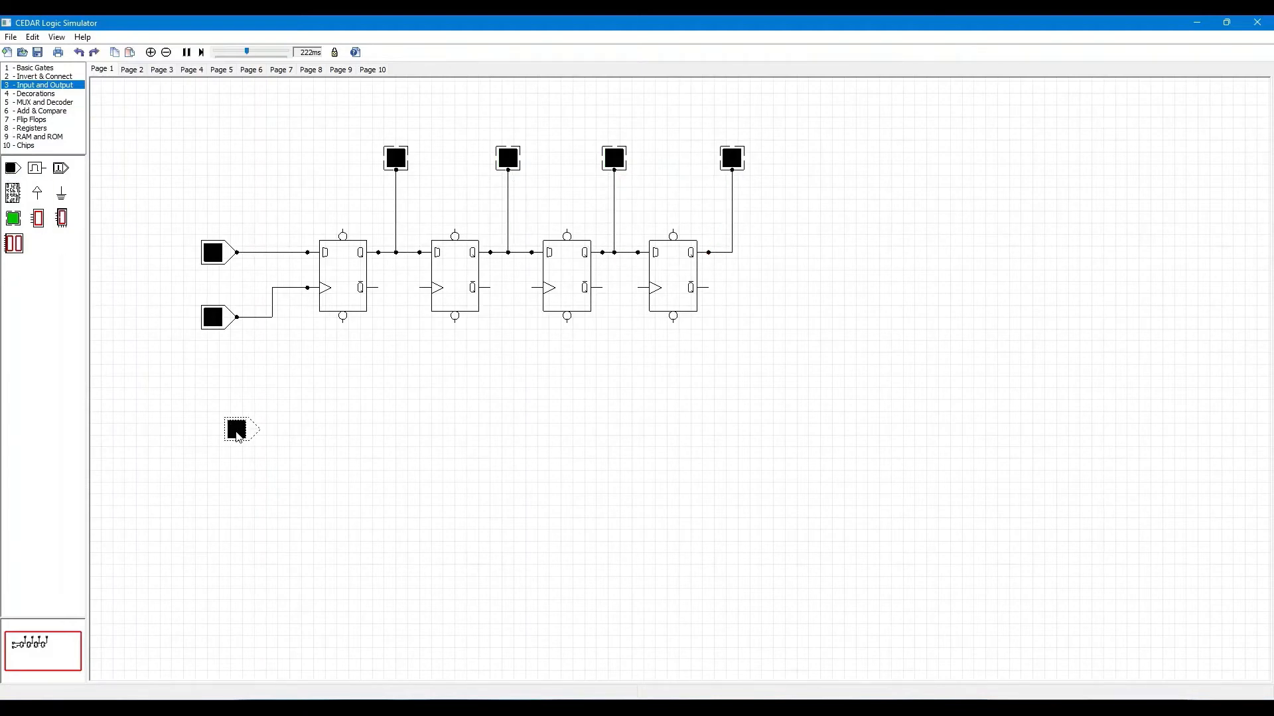
pyautogui.moveTo(238, 429); pyautogui.dragTo(221, 399)
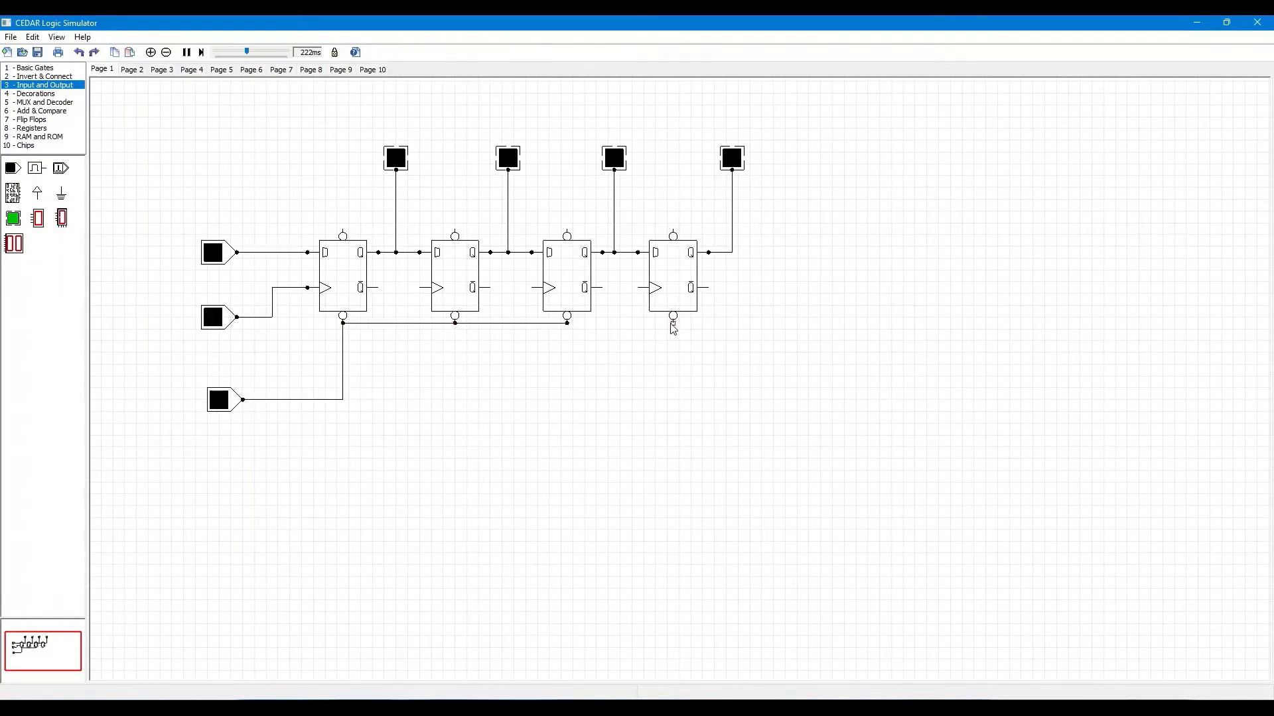
pyautogui.click(37, 100)
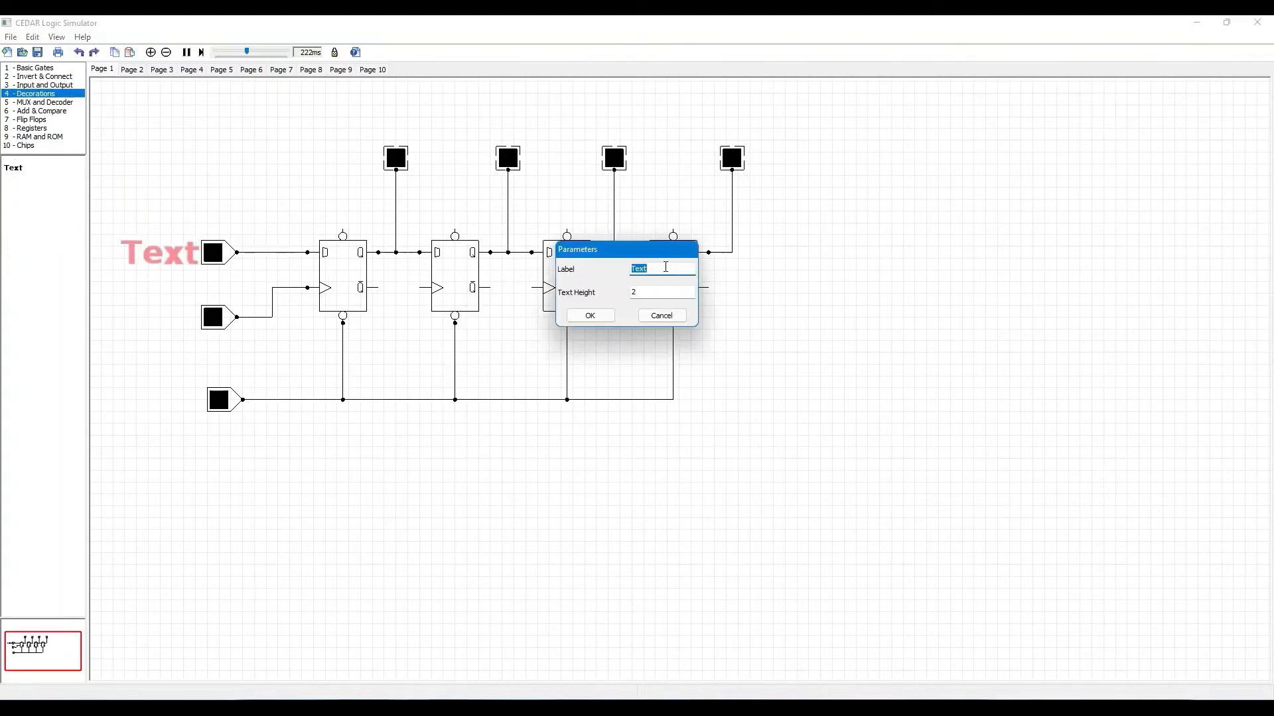
# Step: Add text labels Input, clk and reset beside the three toggles
pyautogui.write('Input')
pyautogui.click(662, 292)
pyautogui.write('1')
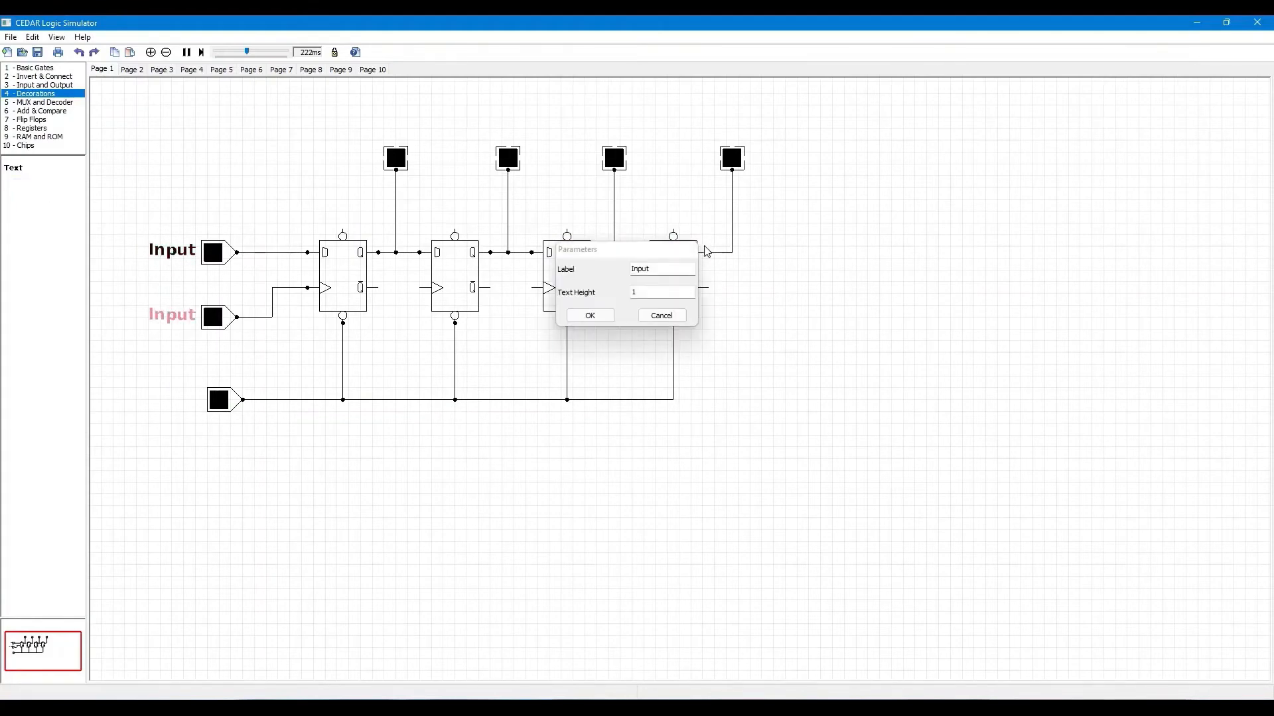
pyautogui.click(589, 316)
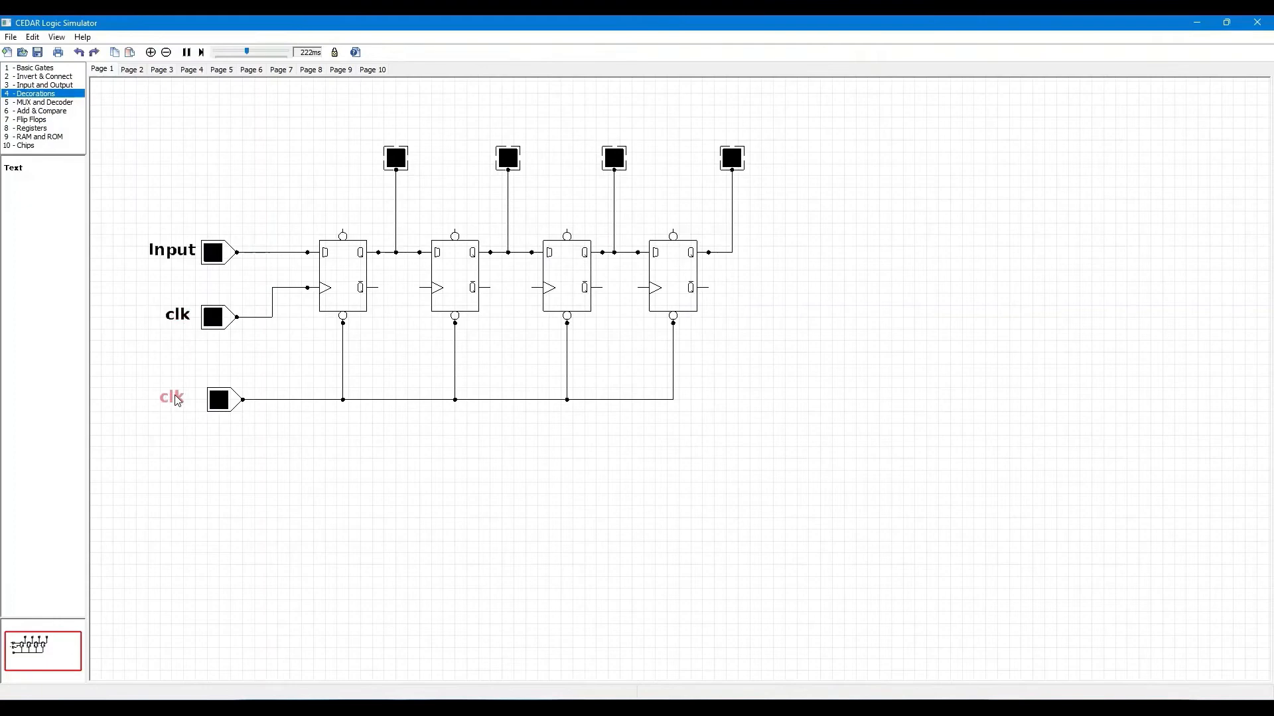
pyautogui.write('reset')
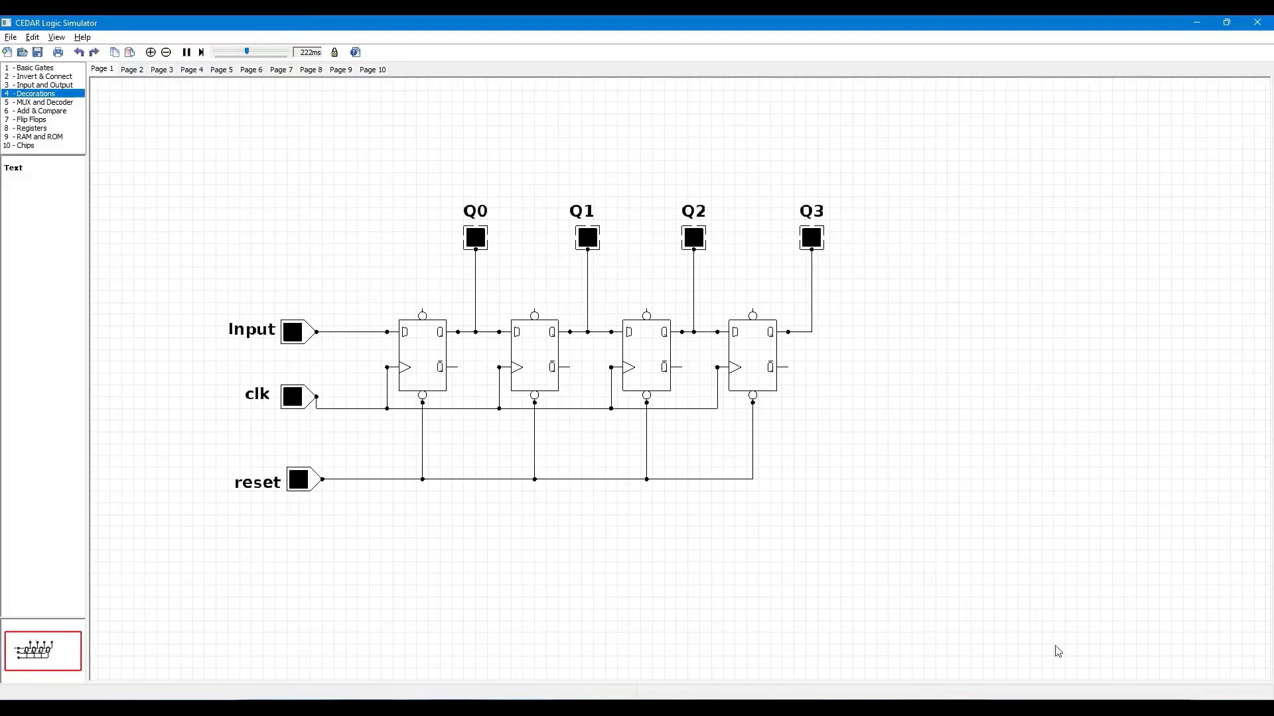
pyautogui.moveTo(599, 496)
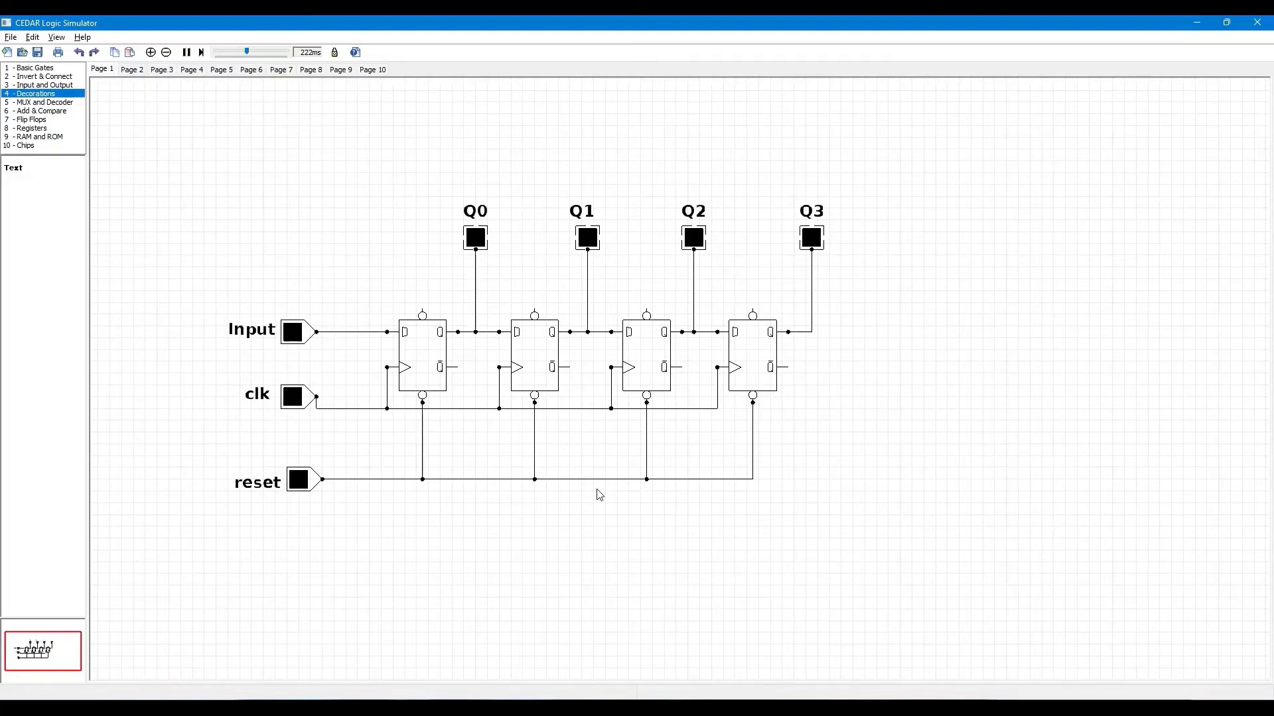
# Step: Scroll to show the saved shift register with the 'Input data = 1101' note
pyautogui.hscroll(-3)
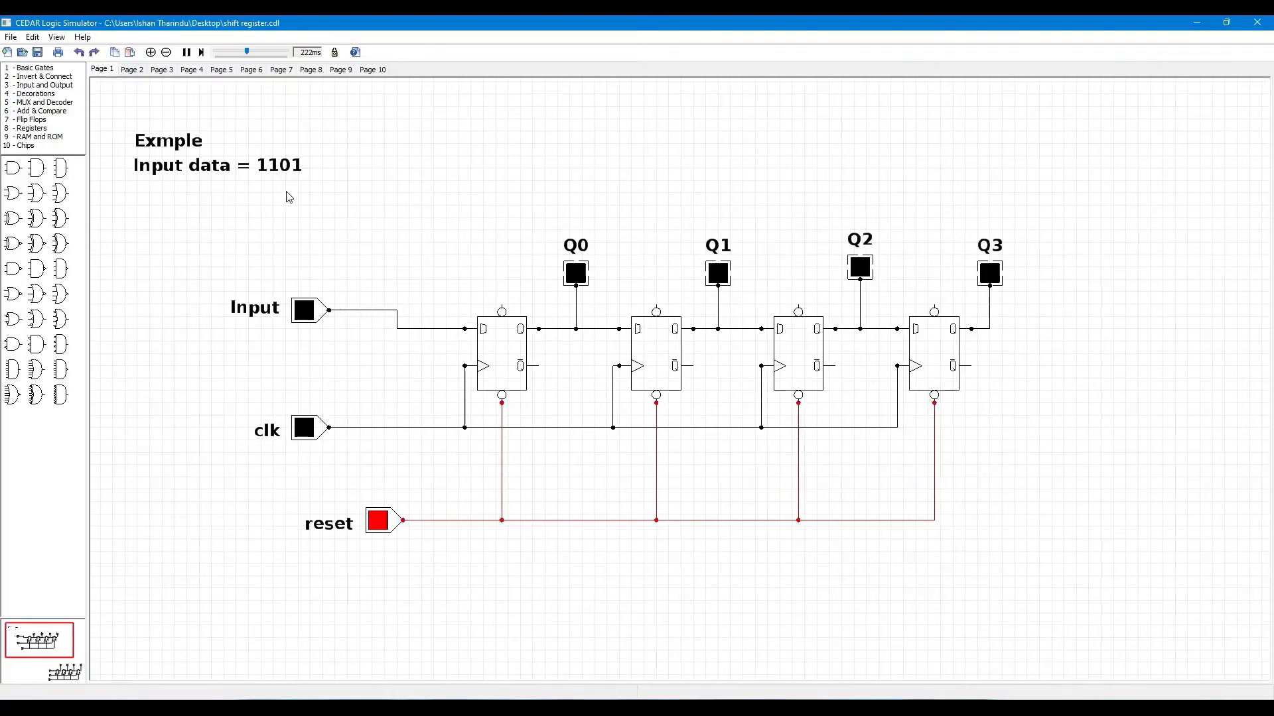
pyautogui.moveTo(269, 181)
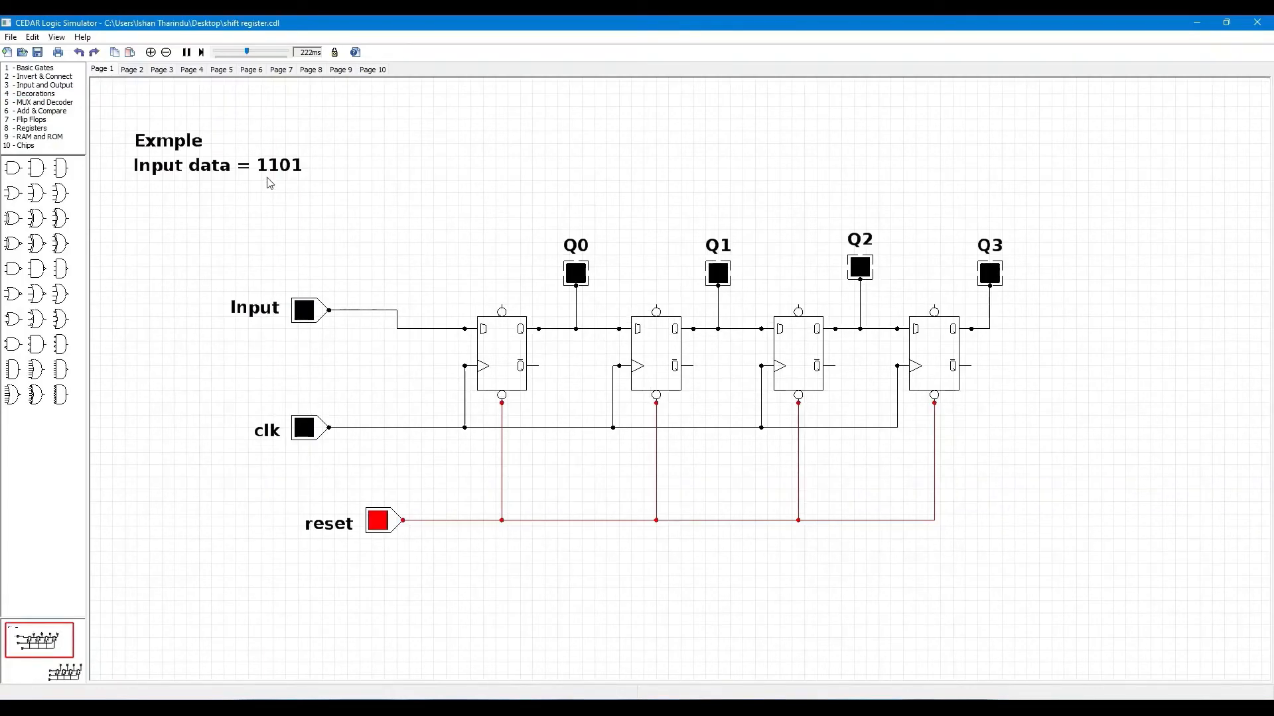
pyautogui.moveTo(342, 284)
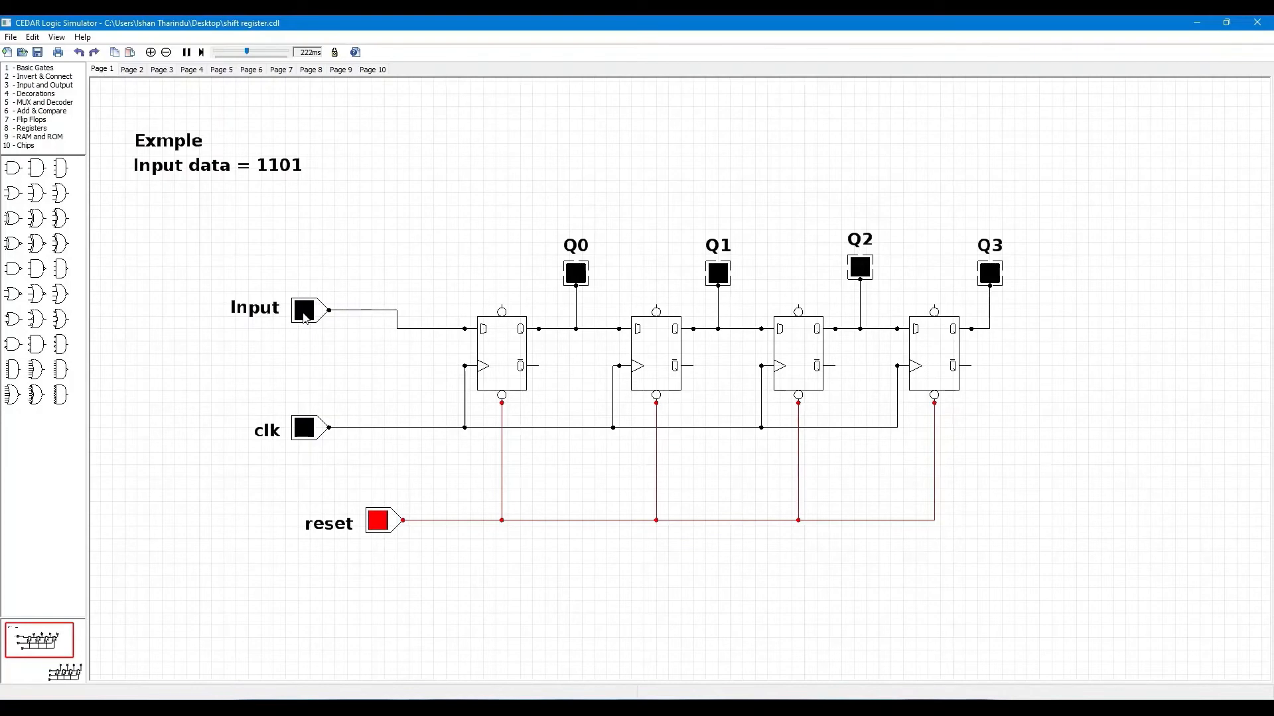
# Step: Set Input to 1 and pulse clk so the 1 is clocked into Q0
pyautogui.click(301, 309)
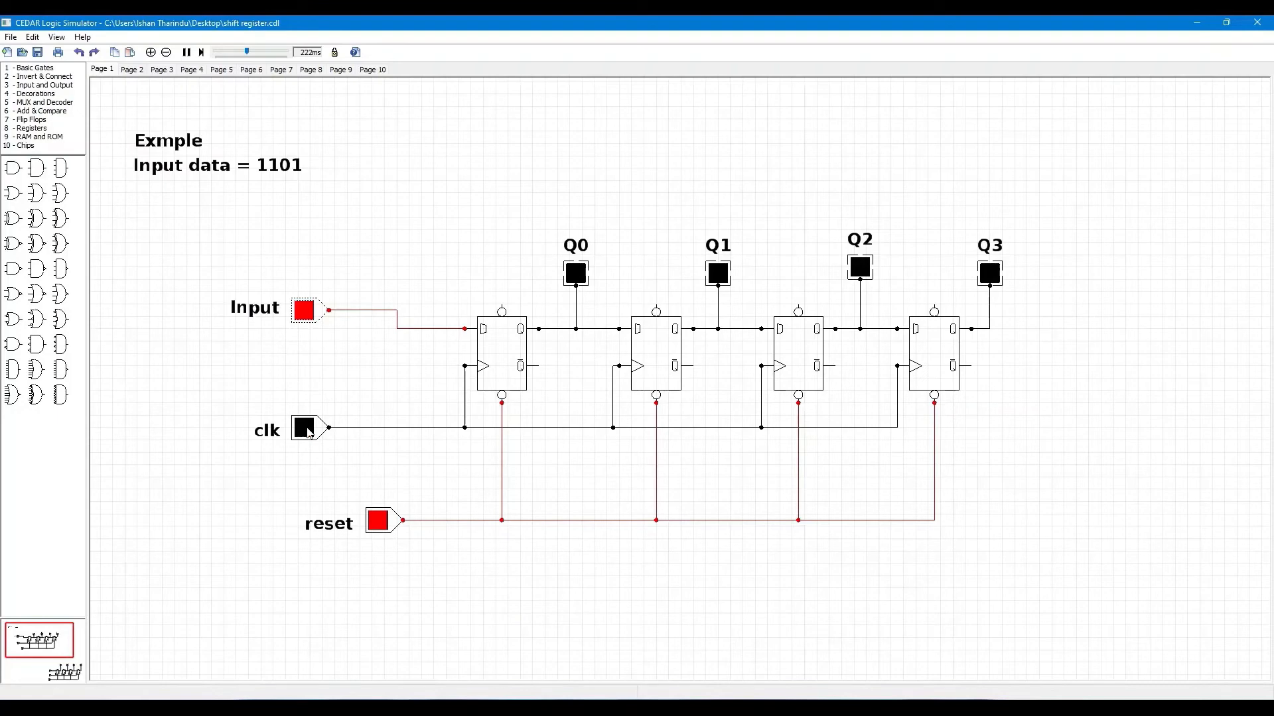
pyautogui.click(302, 427)
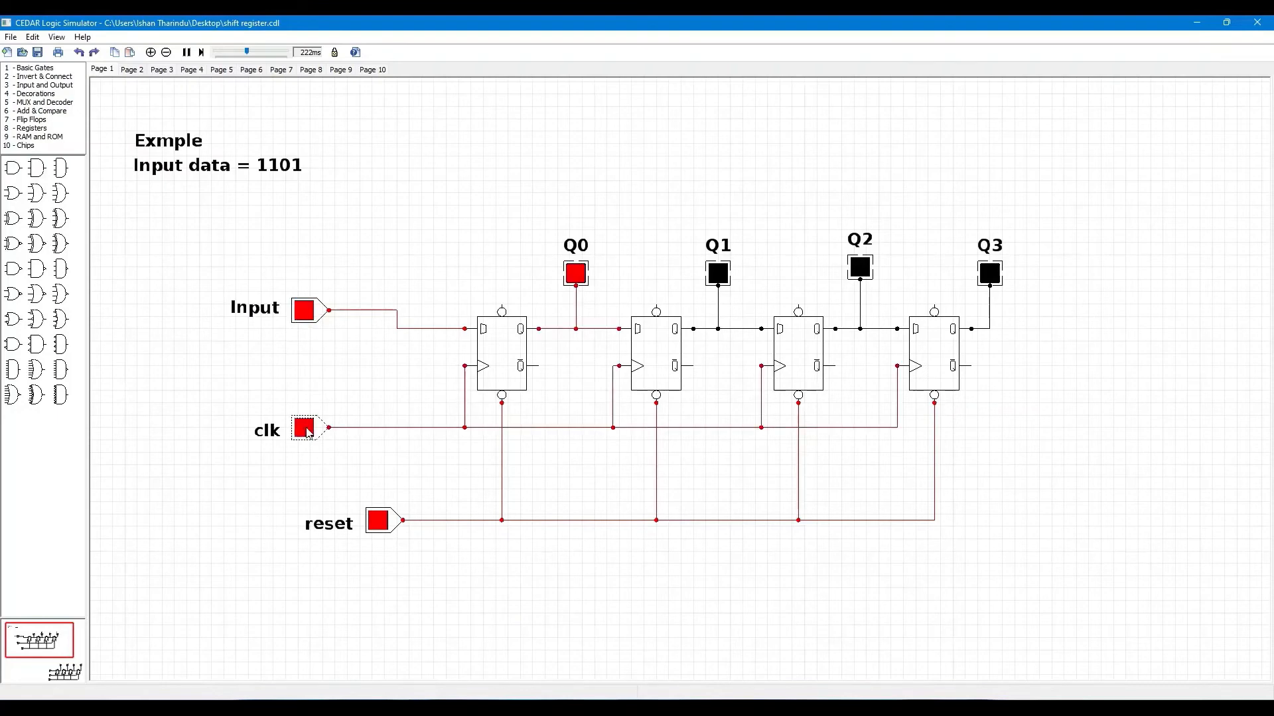
pyautogui.click(299, 429)
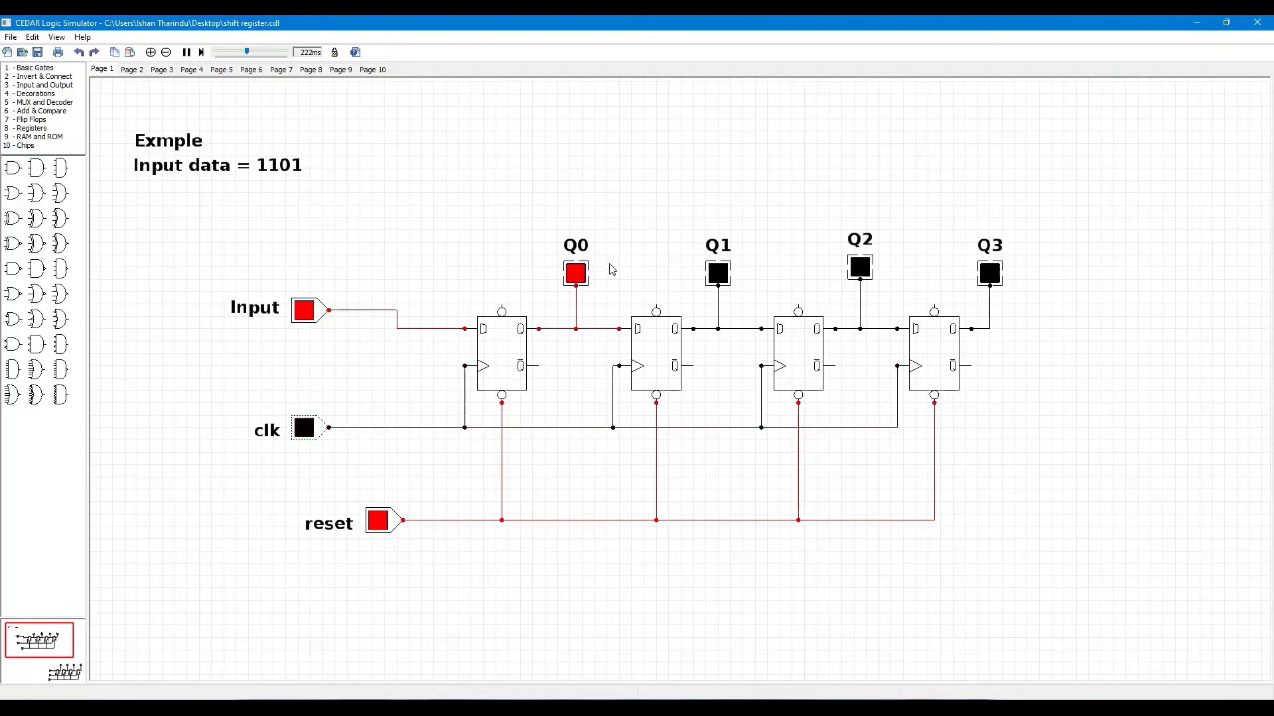
pyautogui.moveTo(610, 231)
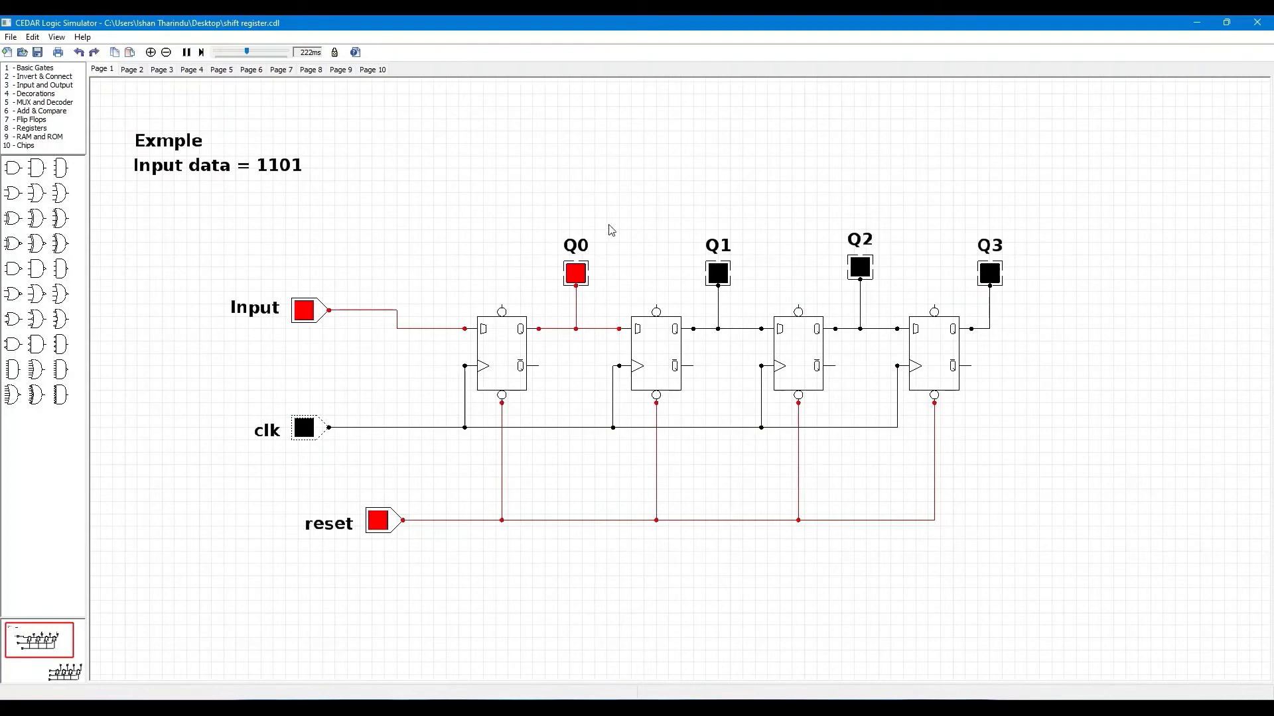
pyautogui.moveTo(316, 309)
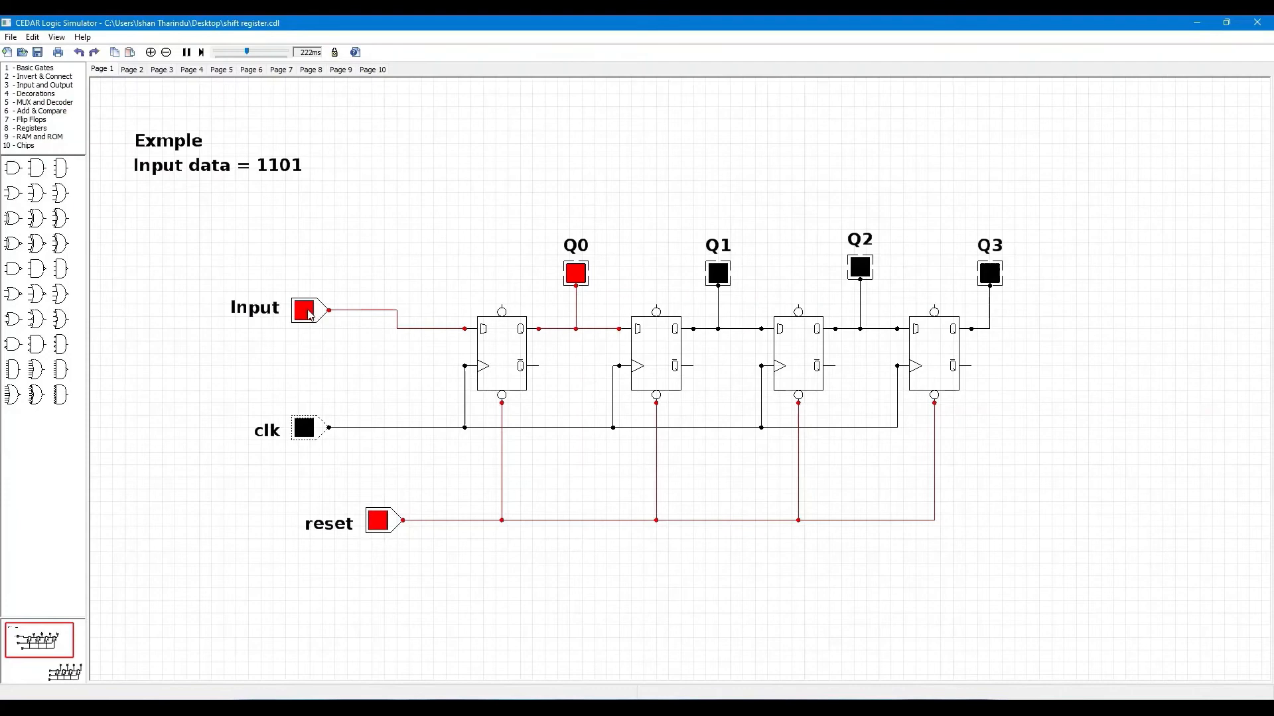
# Step: Set Input to 0 and pulse clk again so the 1 shifts to Q1
pyautogui.click(302, 309)
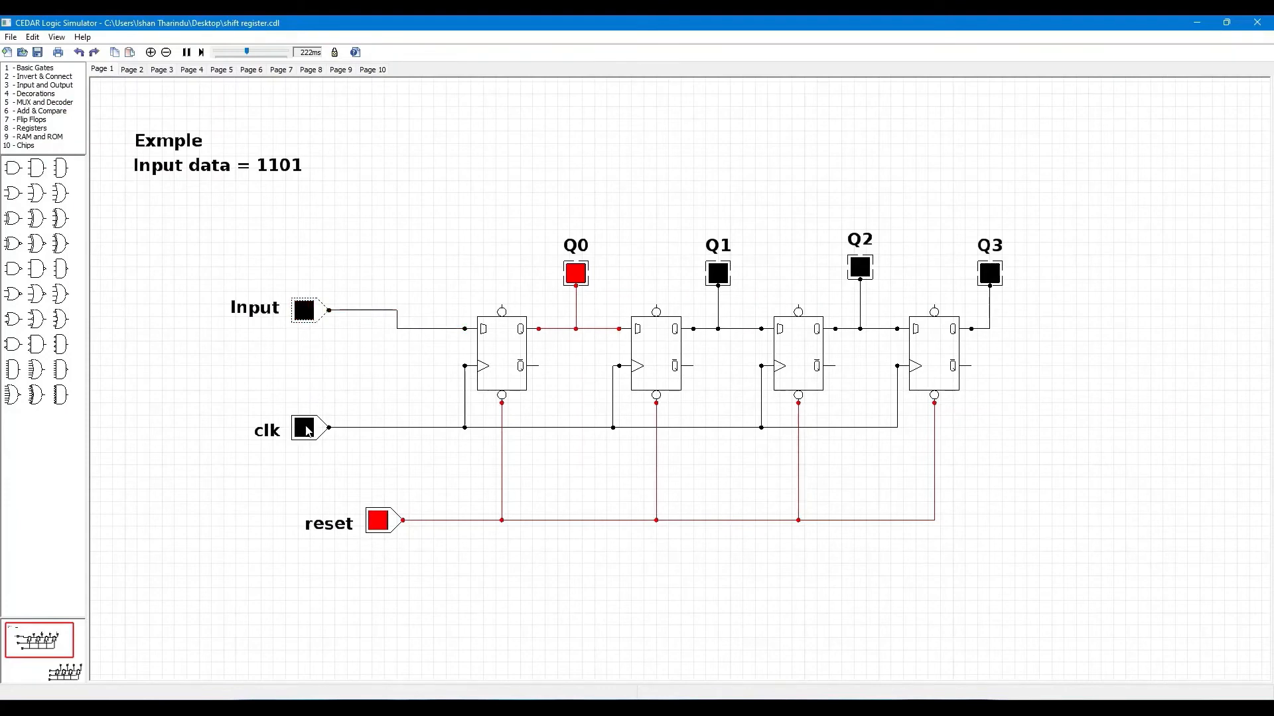
pyautogui.click(302, 427)
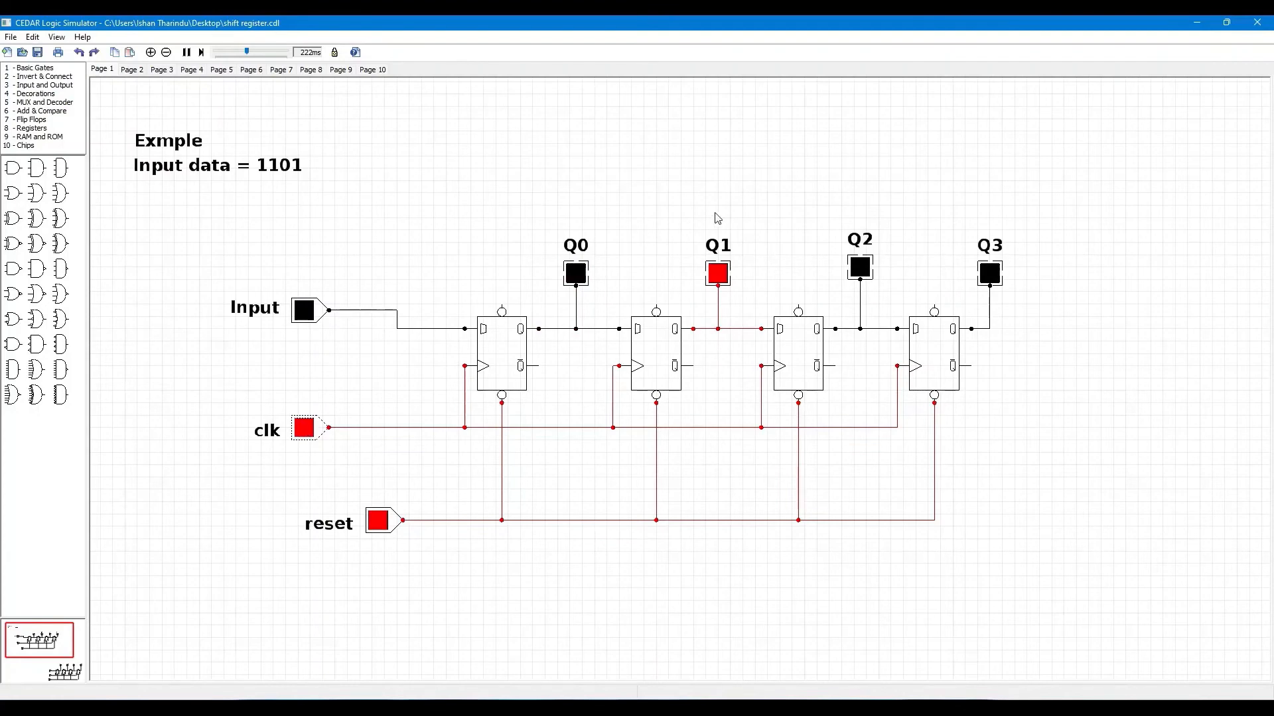
pyautogui.moveTo(528, 242)
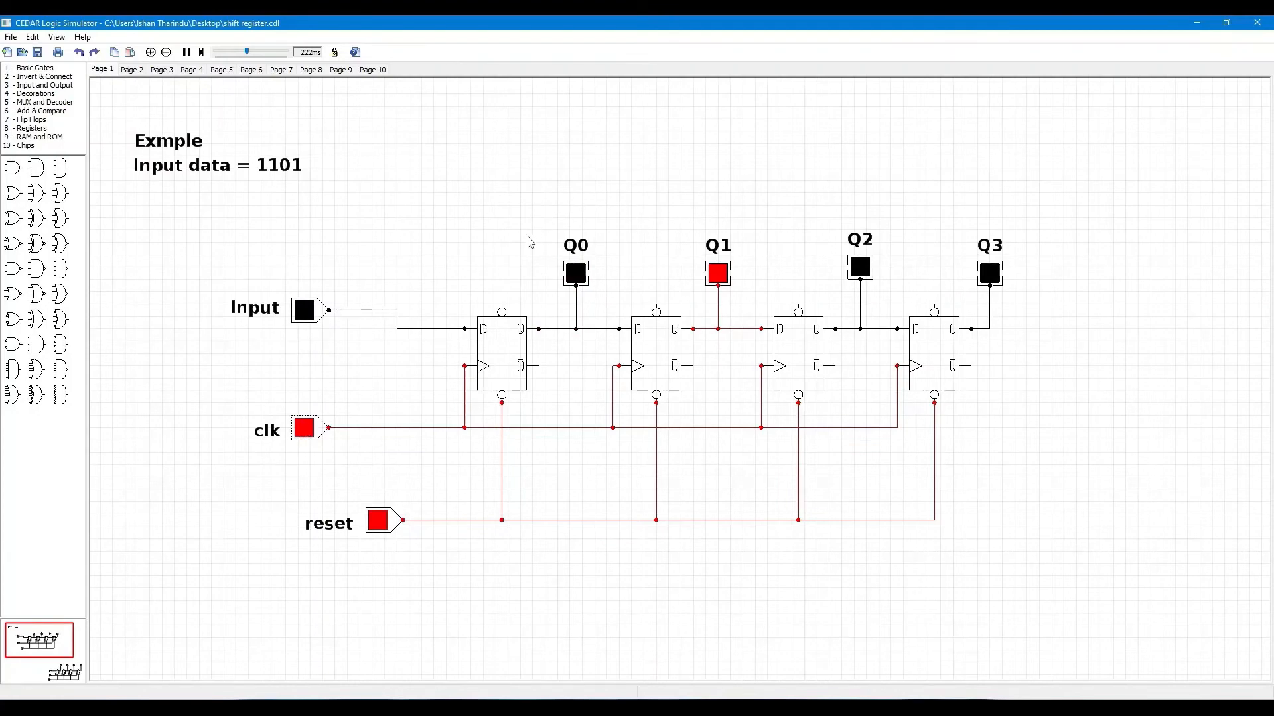
pyautogui.moveTo(684, 238)
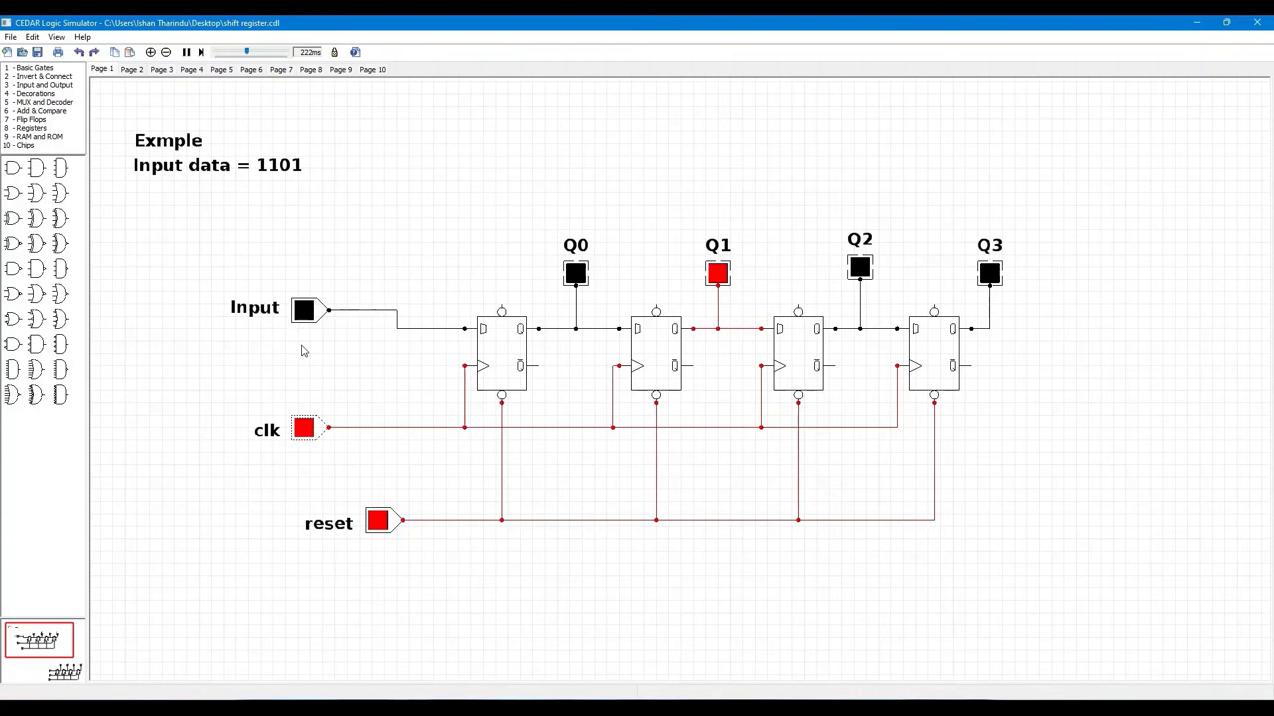
pyautogui.click(303, 428)
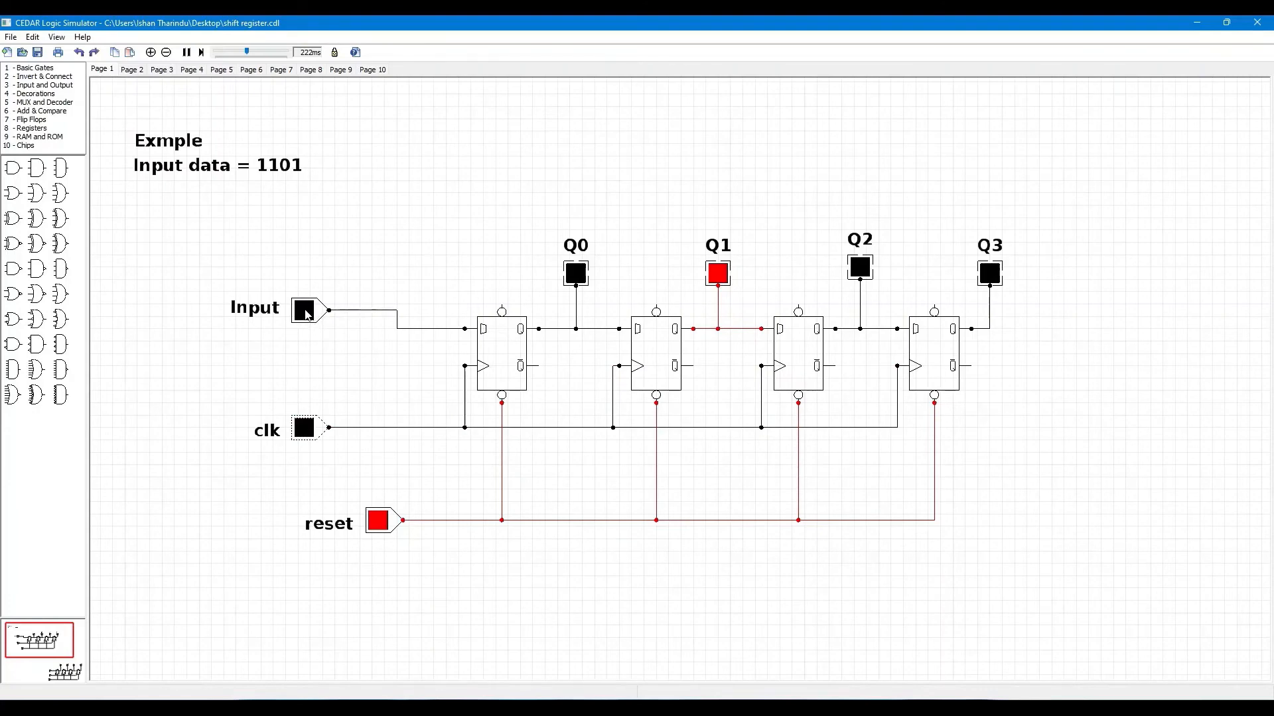
# Step: Set Input back to 1 and pulse clk to advance the bits toward the 1101 pattern
pyautogui.click(302, 309)
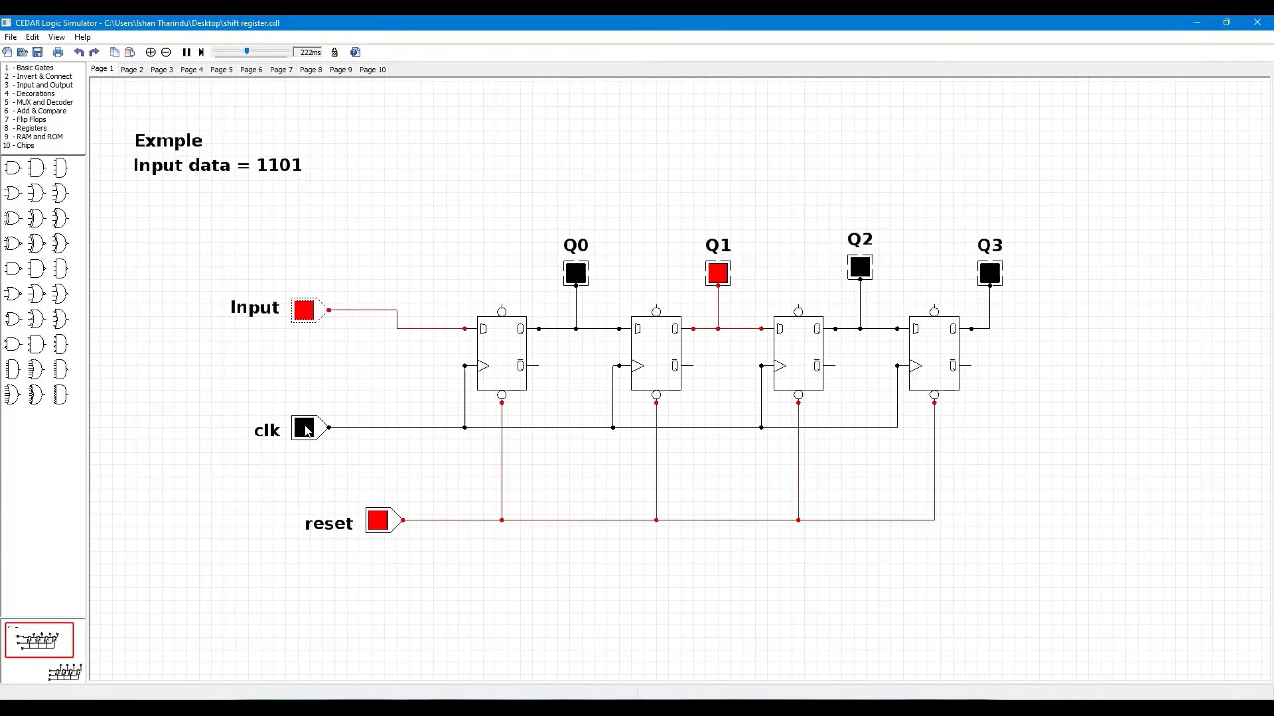
pyautogui.click(302, 427)
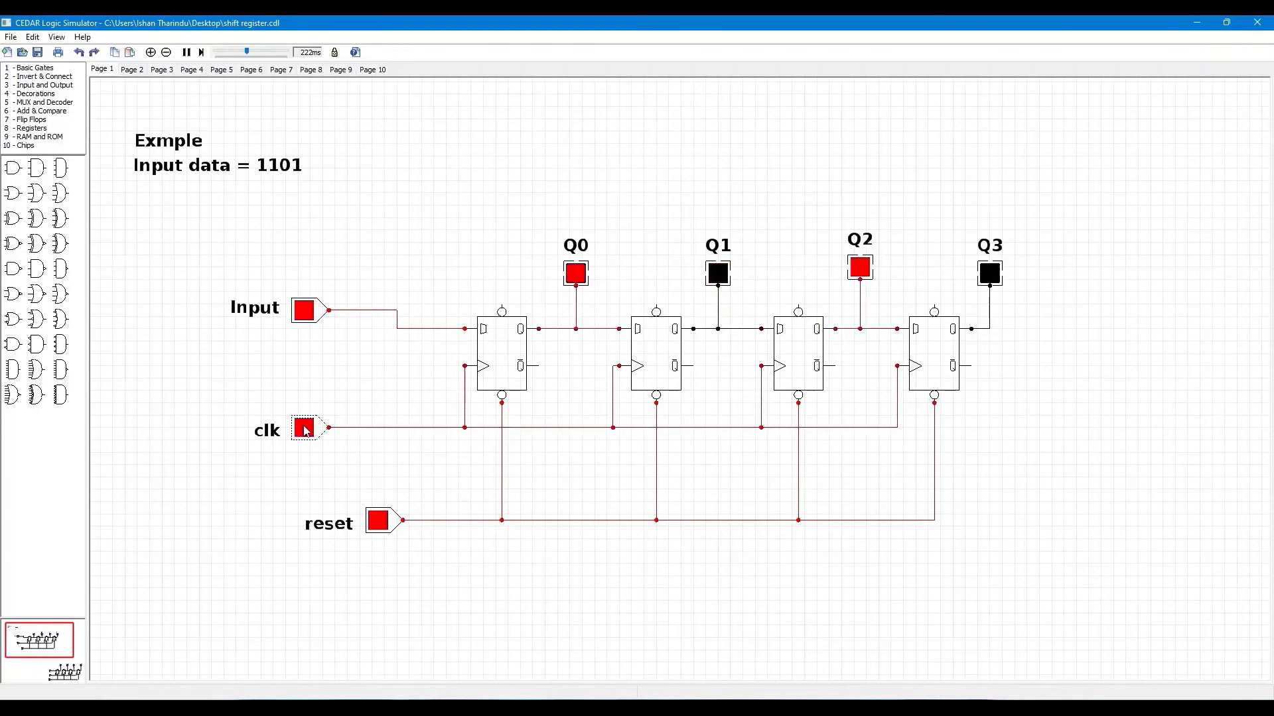
pyautogui.click(302, 427)
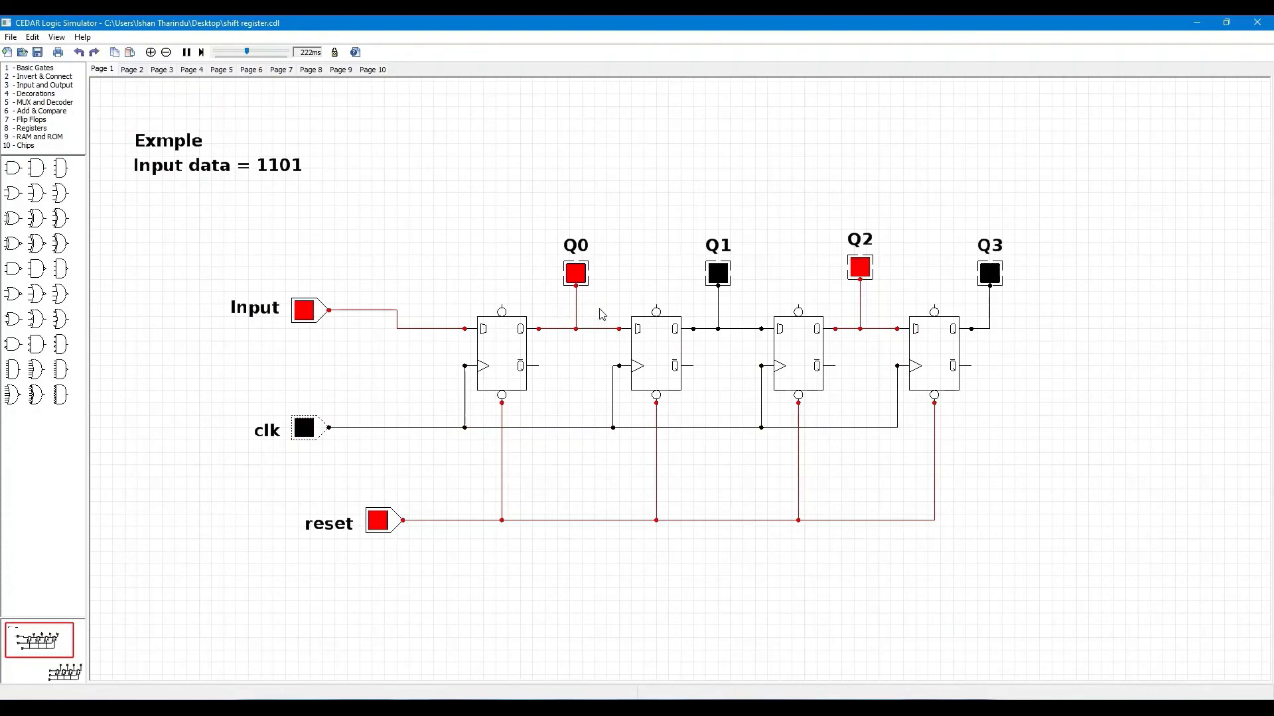
pyautogui.moveTo(708, 215)
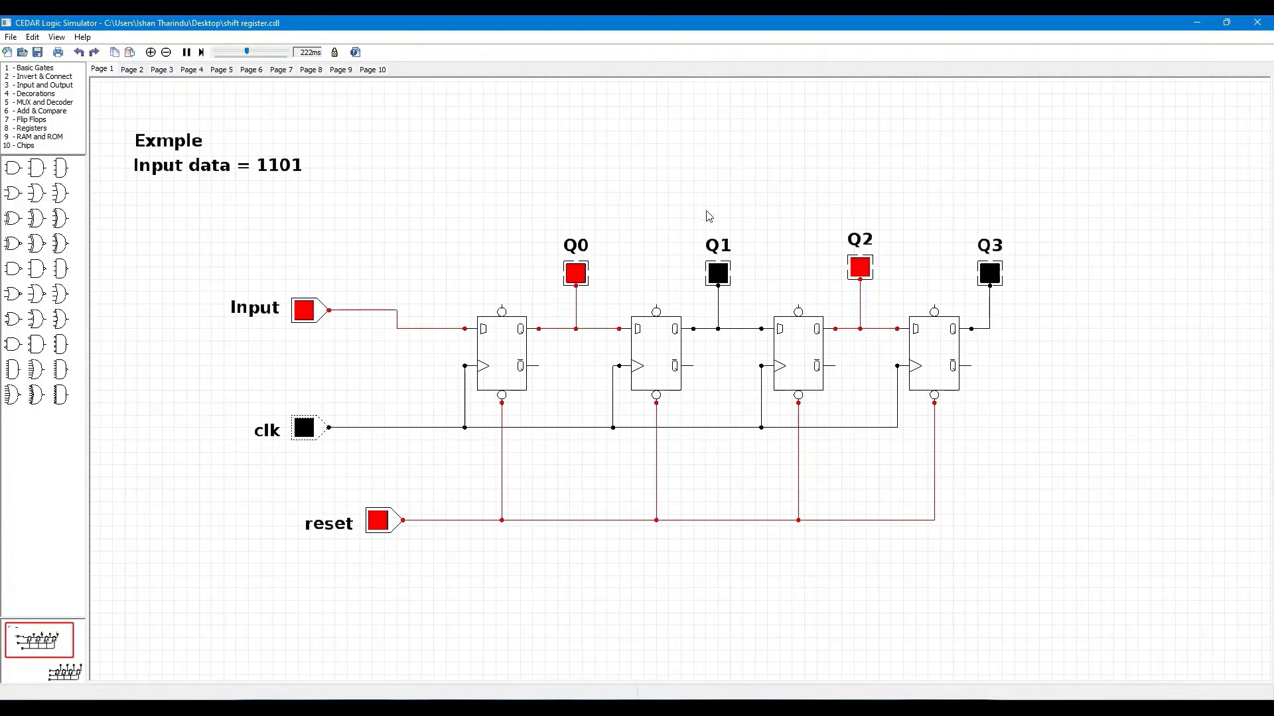
pyautogui.moveTo(494, 321)
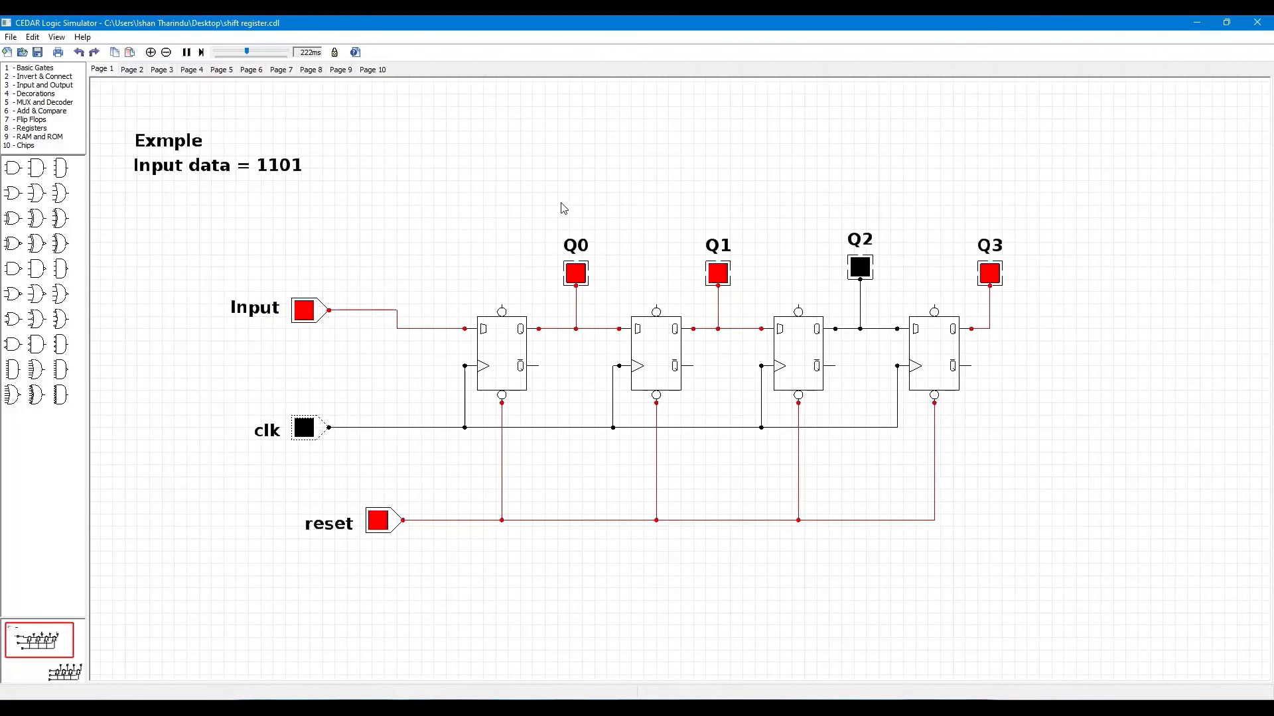
pyautogui.moveTo(741, 269)
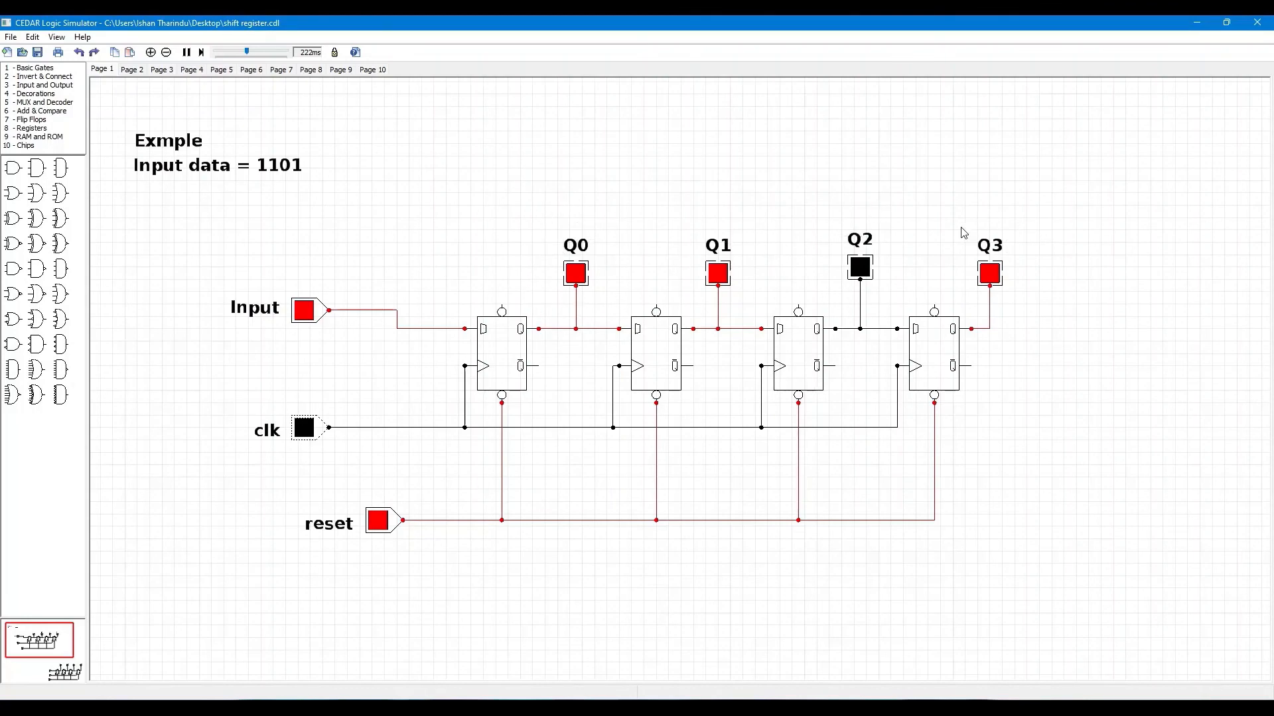
pyautogui.moveTo(1048, 247)
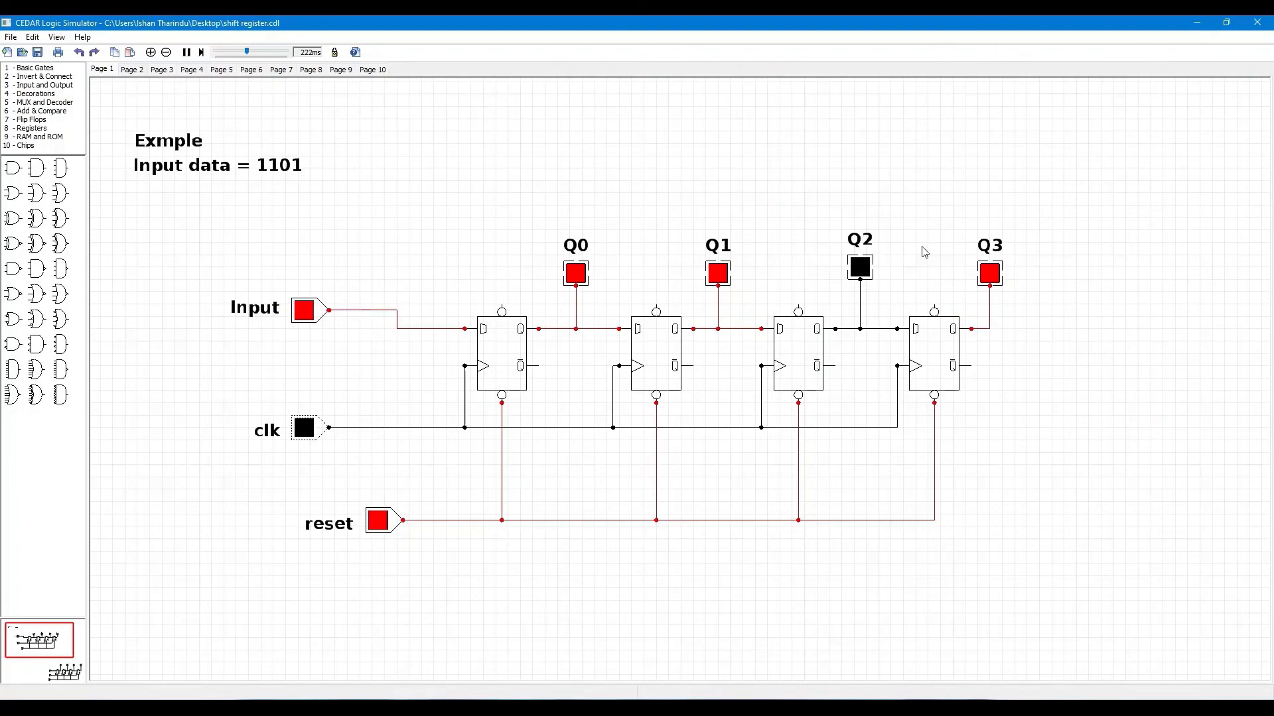
# Step: Toggle reset low to clear all four outputs to 0
pyautogui.click(377, 521)
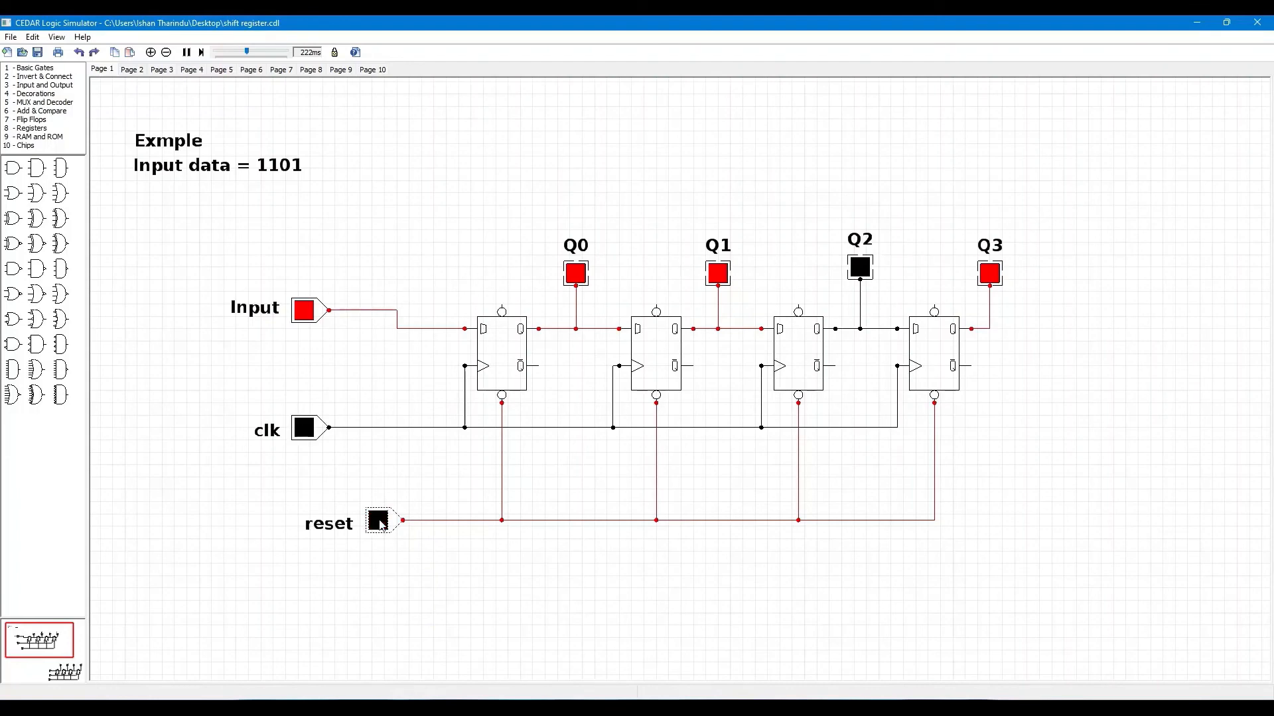
pyautogui.click(377, 523)
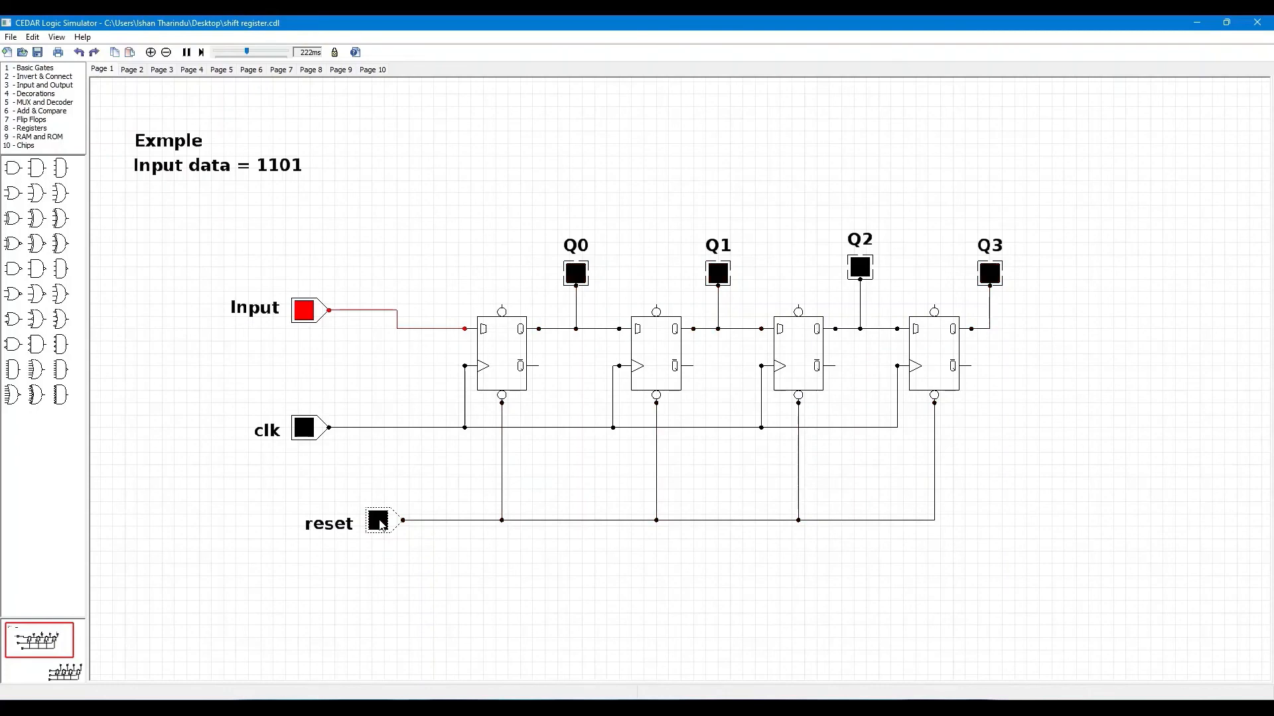